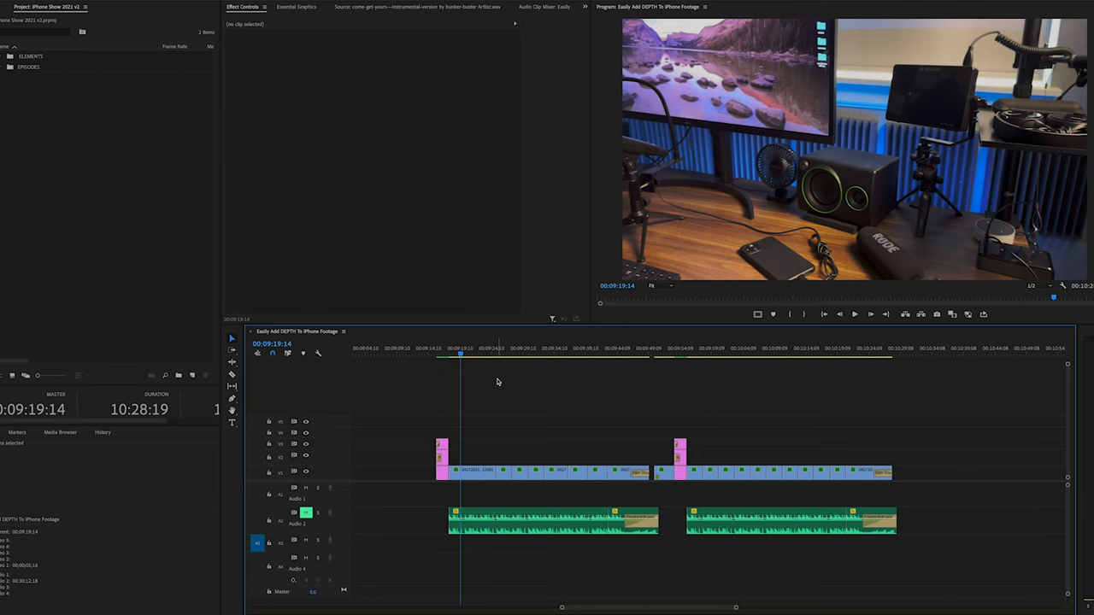
- Place the playhead at the first iPhone wide shot and start playback of the desk setup
left_click(472, 472)
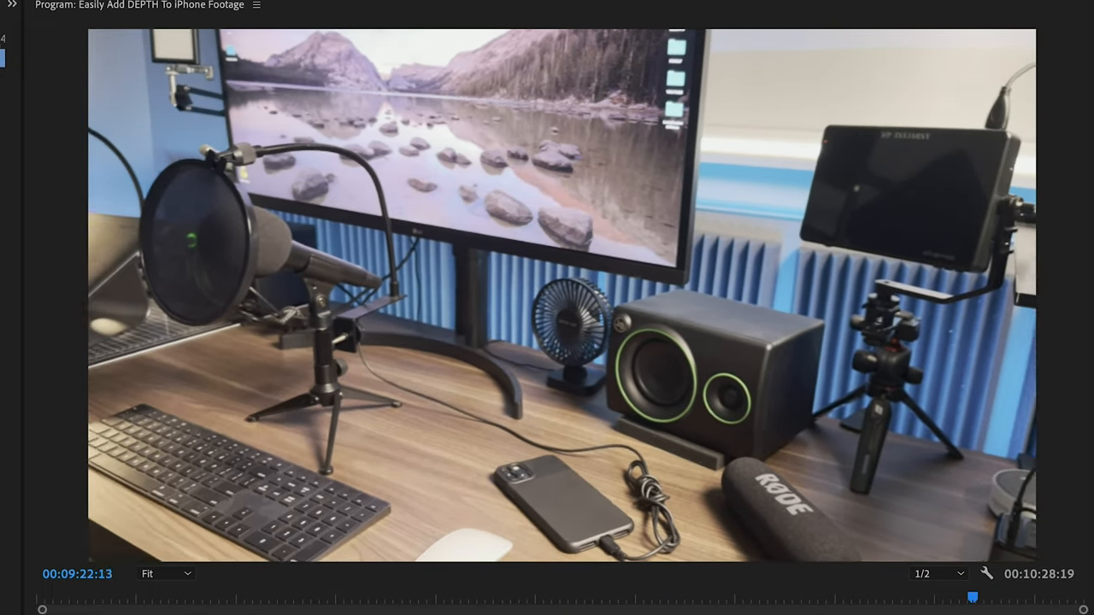
- Pause briefly, then resume playing through the flat wide shots to the monitor-and-microphone shot
key("Space")
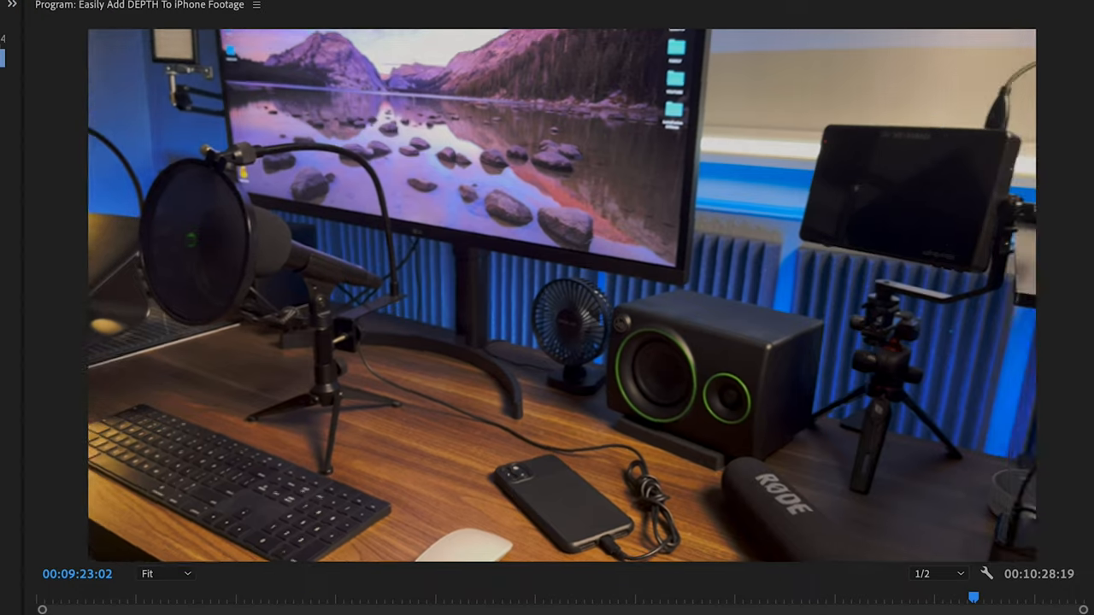
key("space")
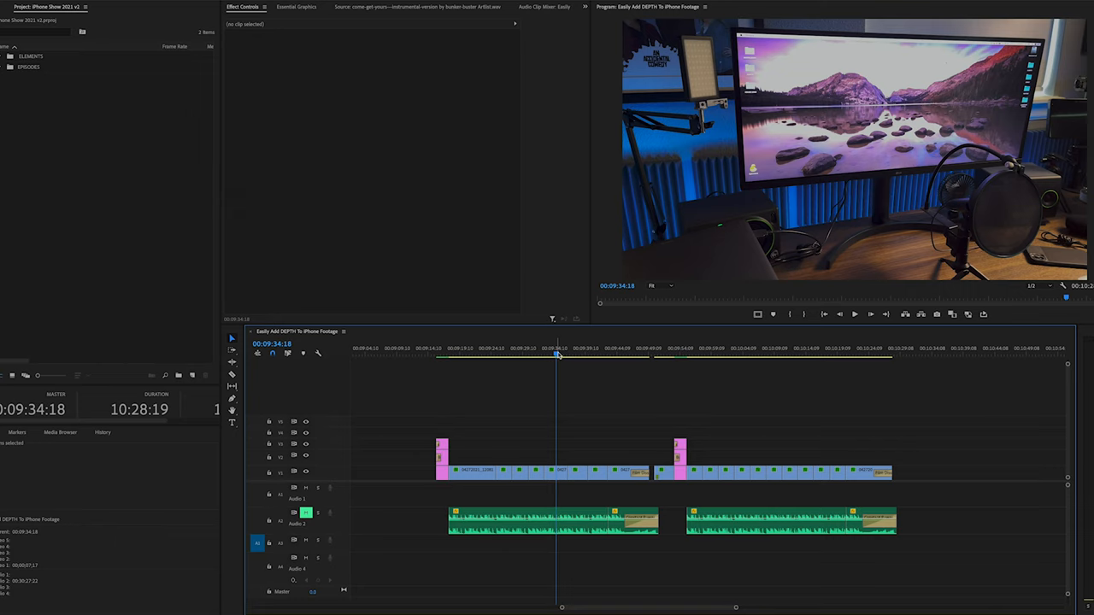
mouse_move(571, 357)
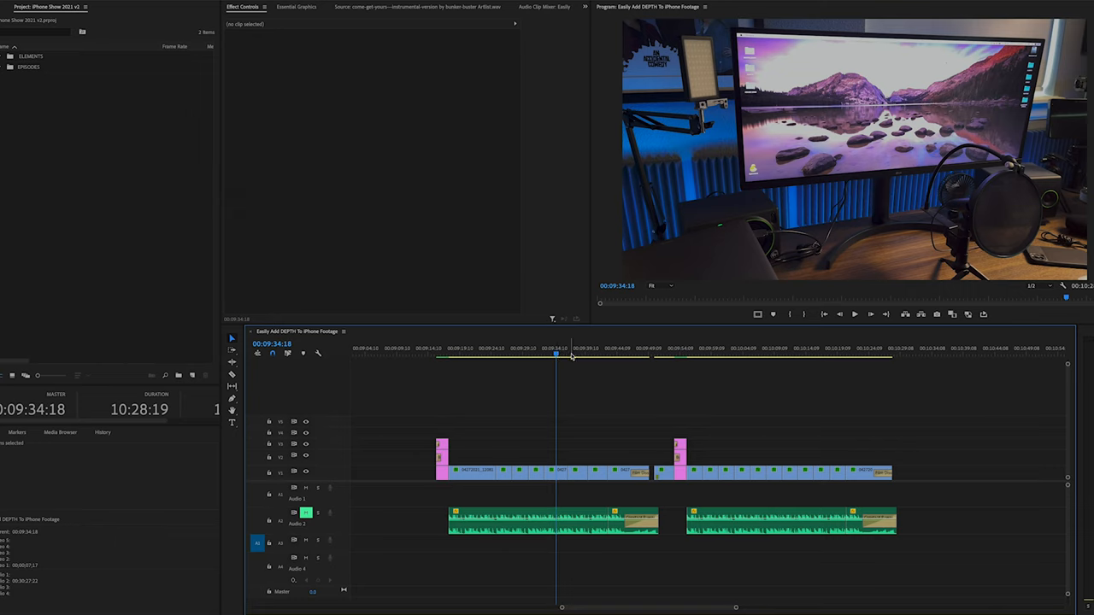
- Scrub back to about 00:09:25 and re-watch the speaker and fan shot on the desk
left_click(588, 354)
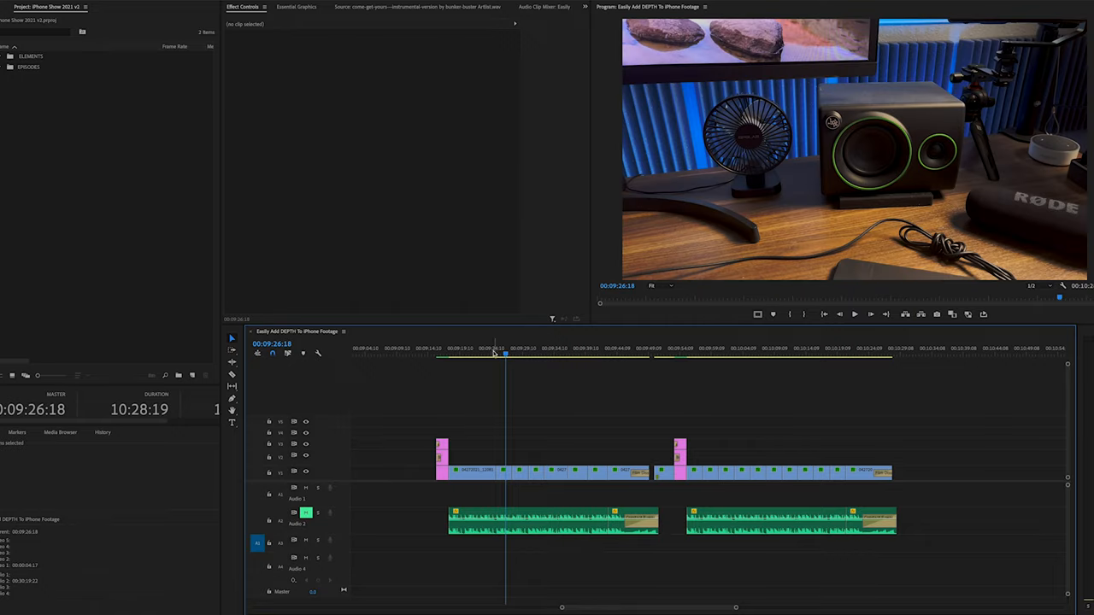
left_click(528, 349)
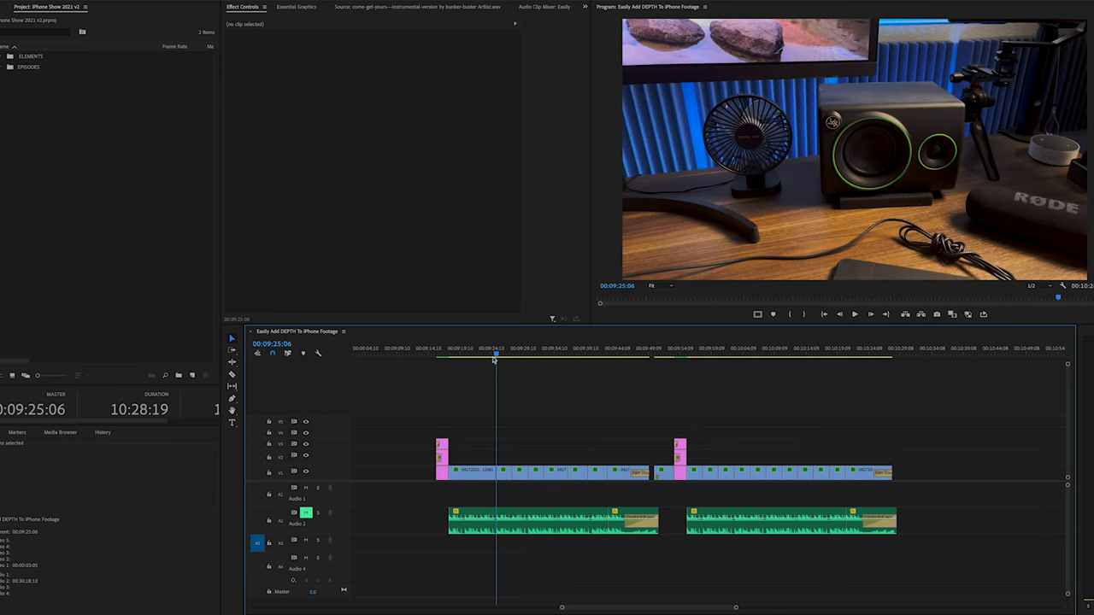
left_click(687, 353)
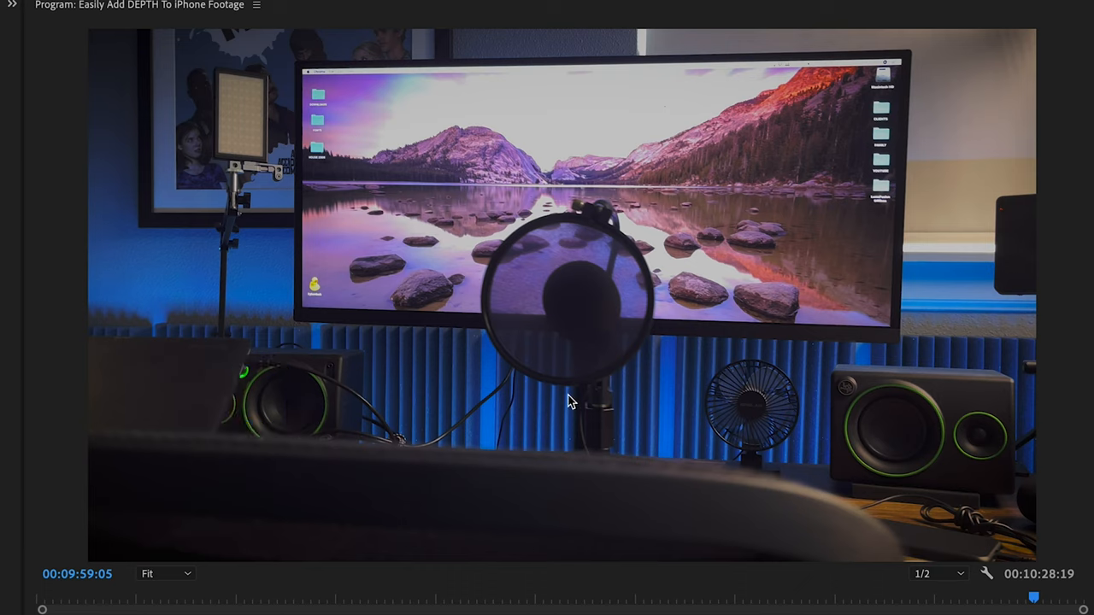
mouse_move(595, 403)
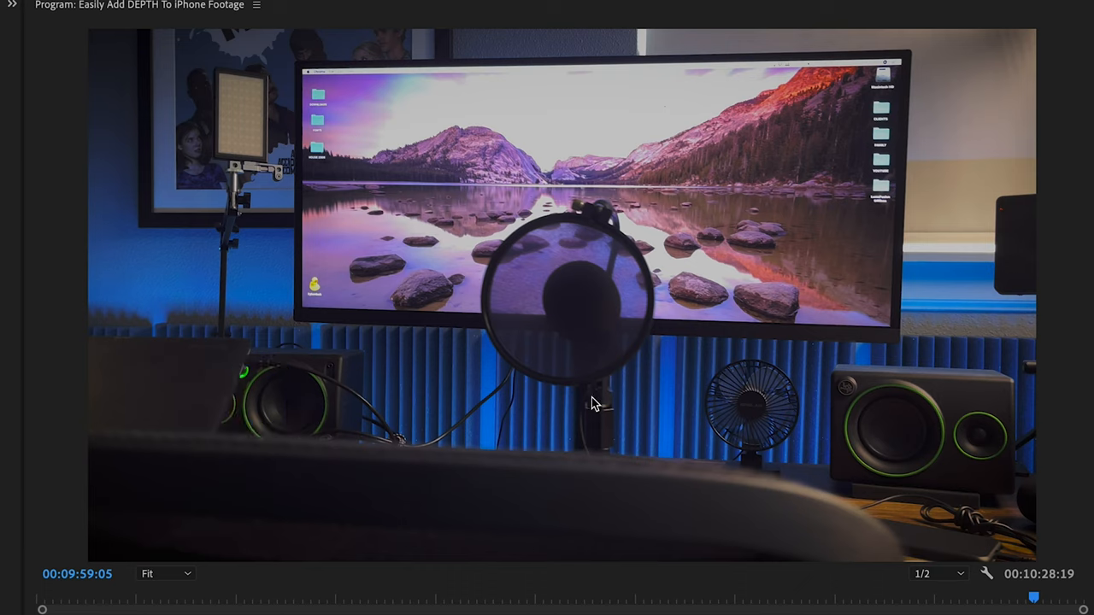
mouse_move(673, 404)
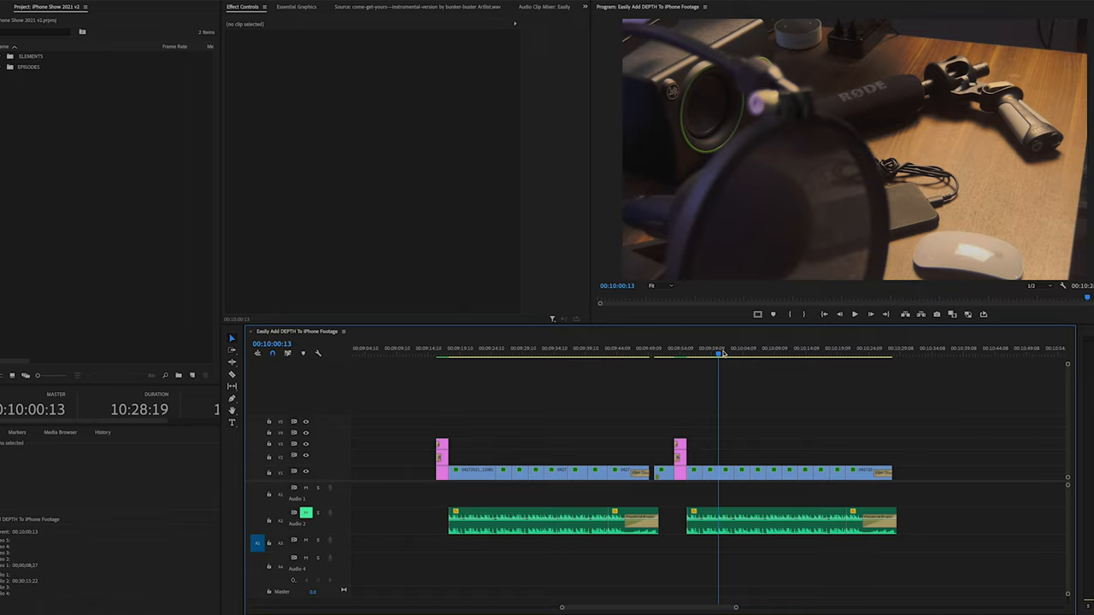
- Play through the second iPhone clip past the headphones close-up to around 00:10:05
left_click(560, 349)
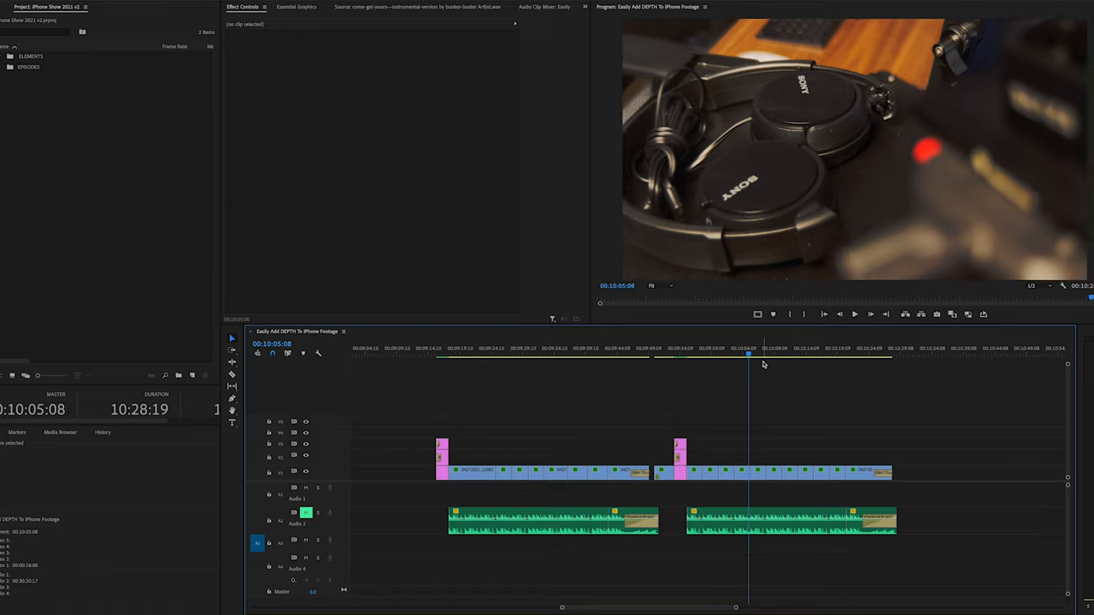
left_click(756, 352)
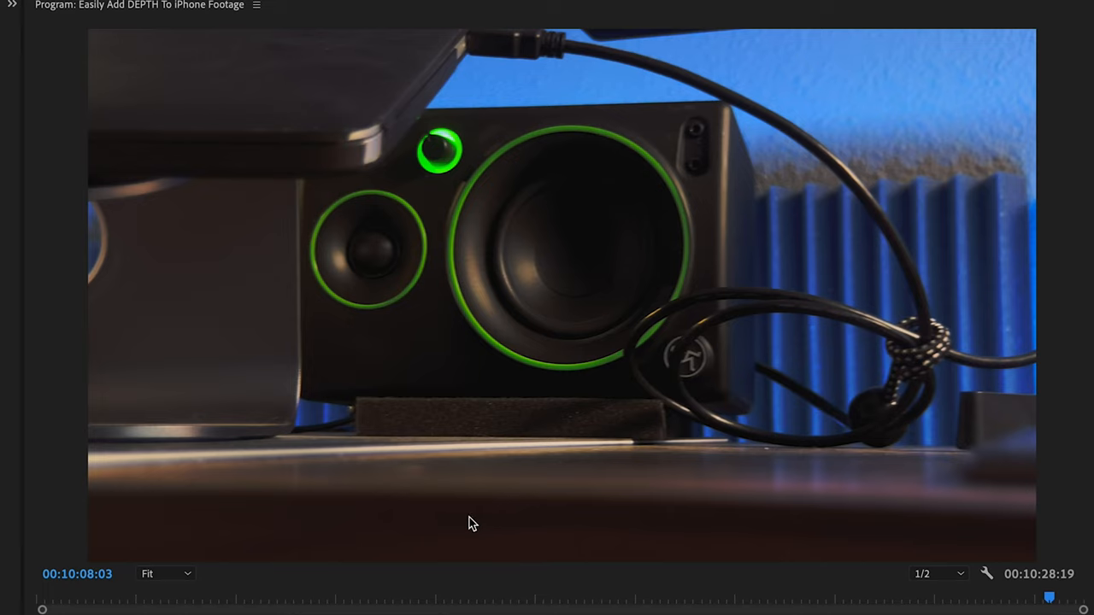
mouse_move(550, 253)
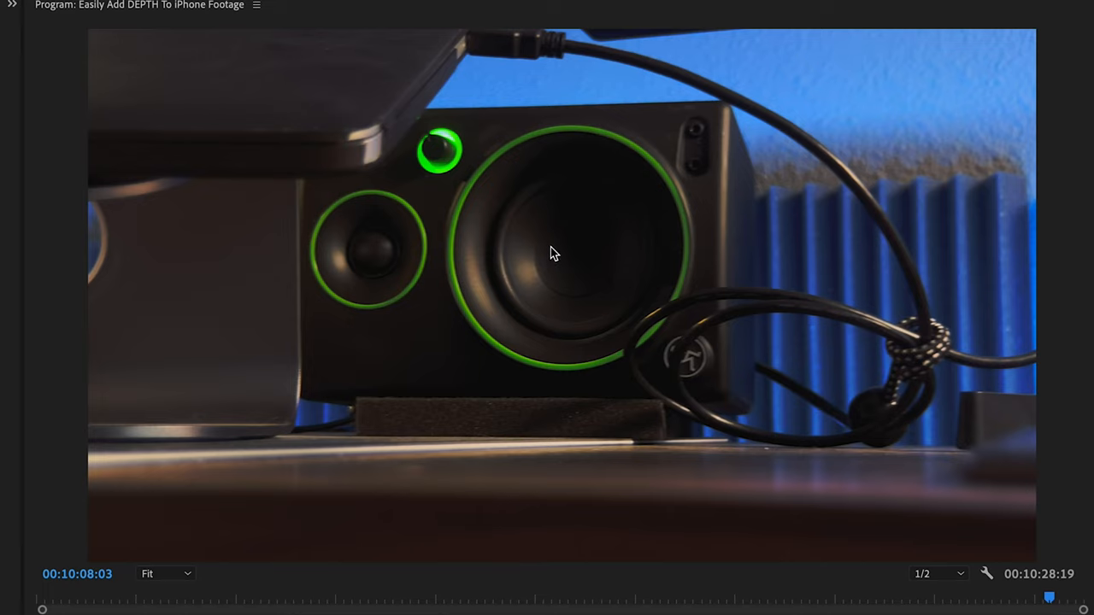
mouse_move(870, 203)
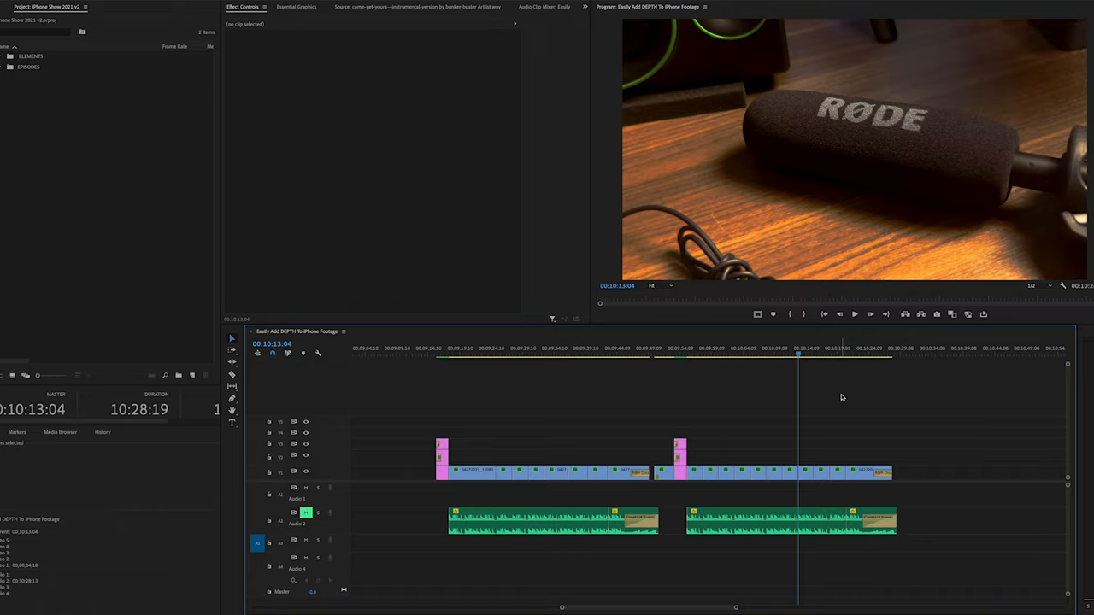
- Jump to the microphone-on-desk shot near 00:10:13 after the RODE close-up
left_click(783, 357)
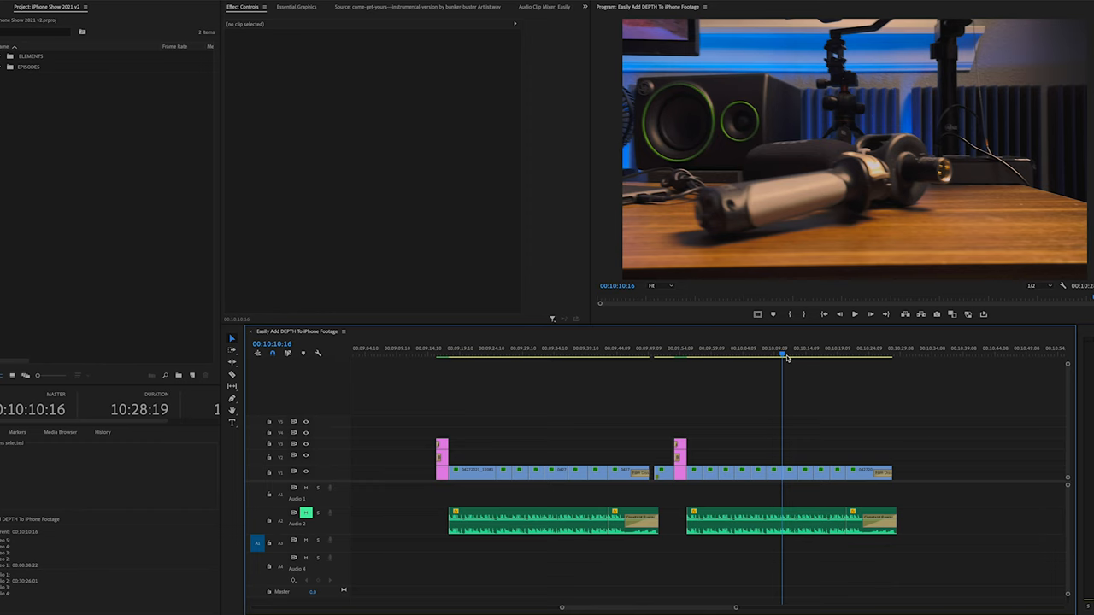
- Scrub back through the second clip to the pop-filter shot in front of the monitor around 00:10:07
left_click(725, 357)
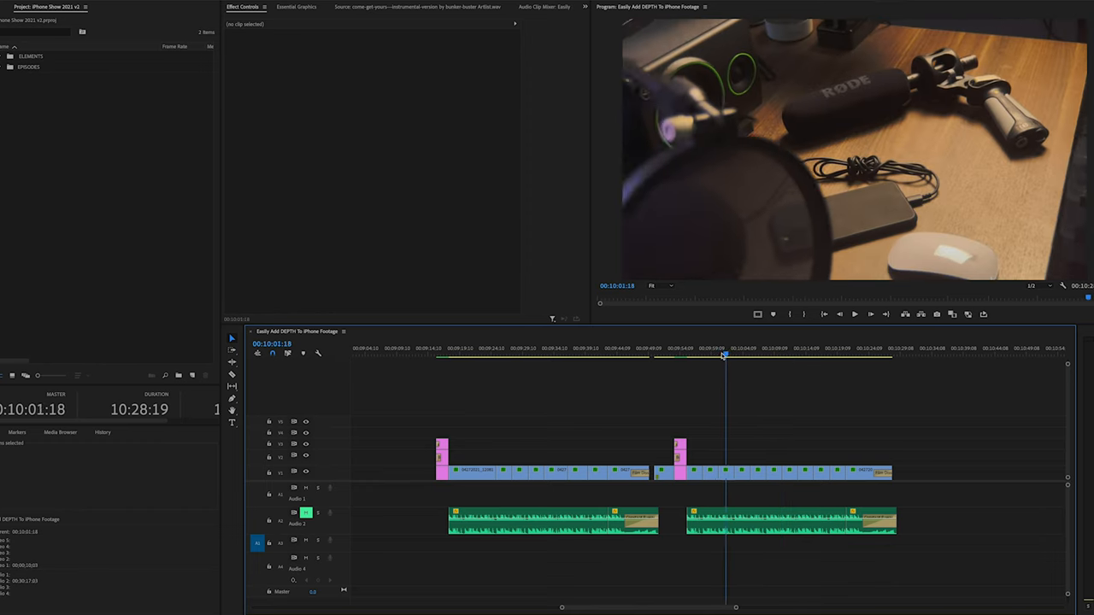
left_click(761, 357)
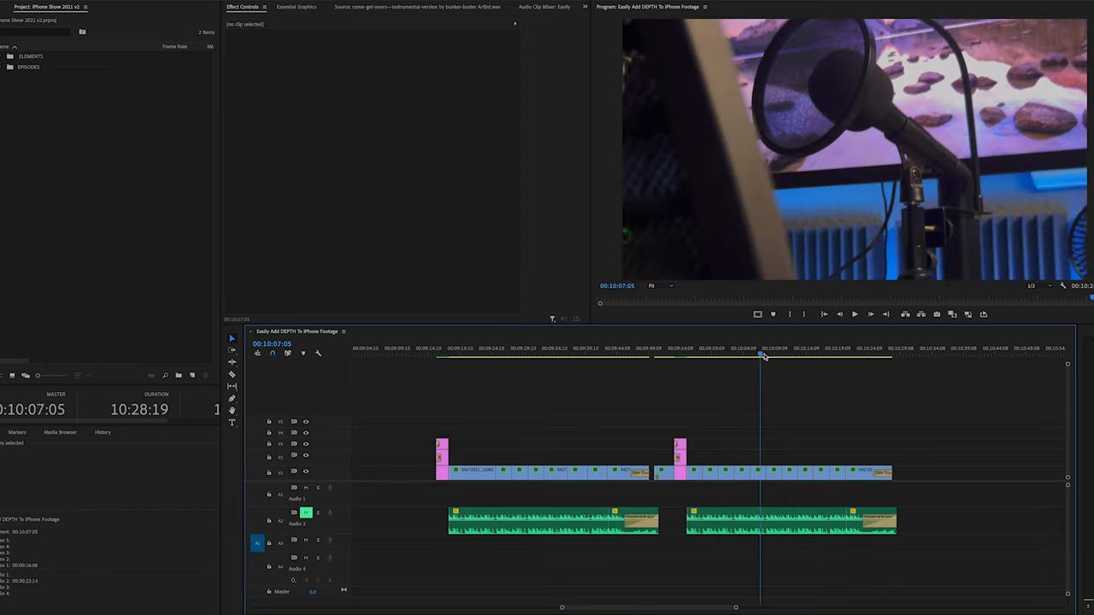